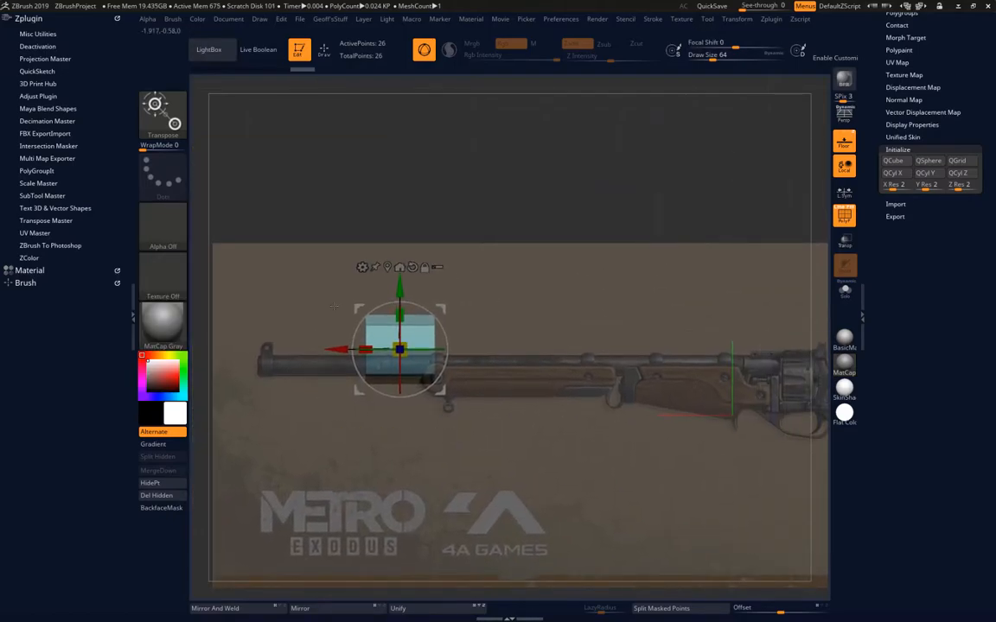
- Scale the primitive along X into a long cylinder, then thin it to the reference barrel's thickness
left_click_drag(399, 350, 290, 374)
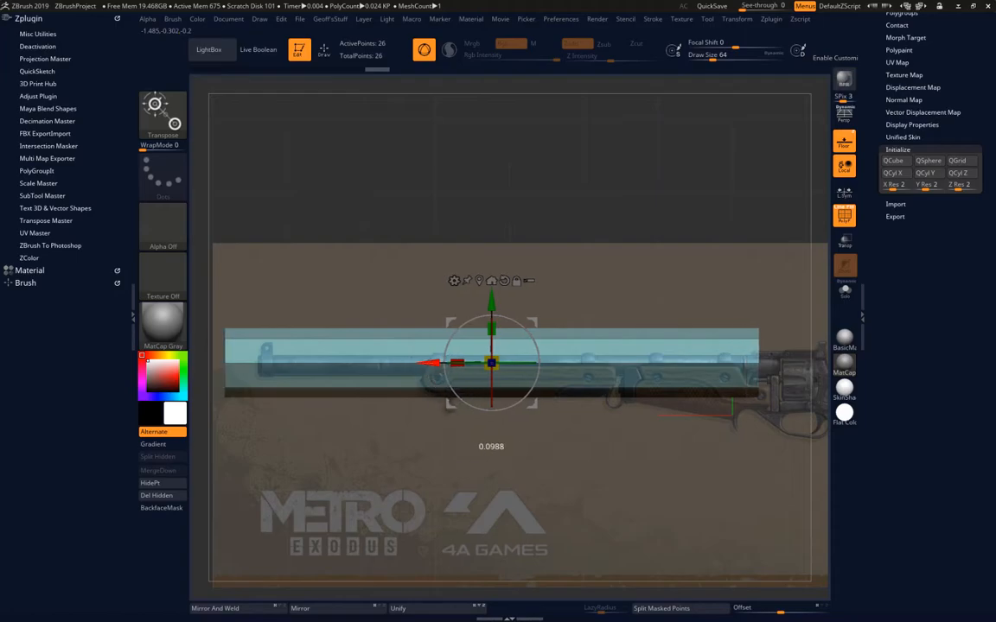
left_click_drag(491, 363, 505, 363)
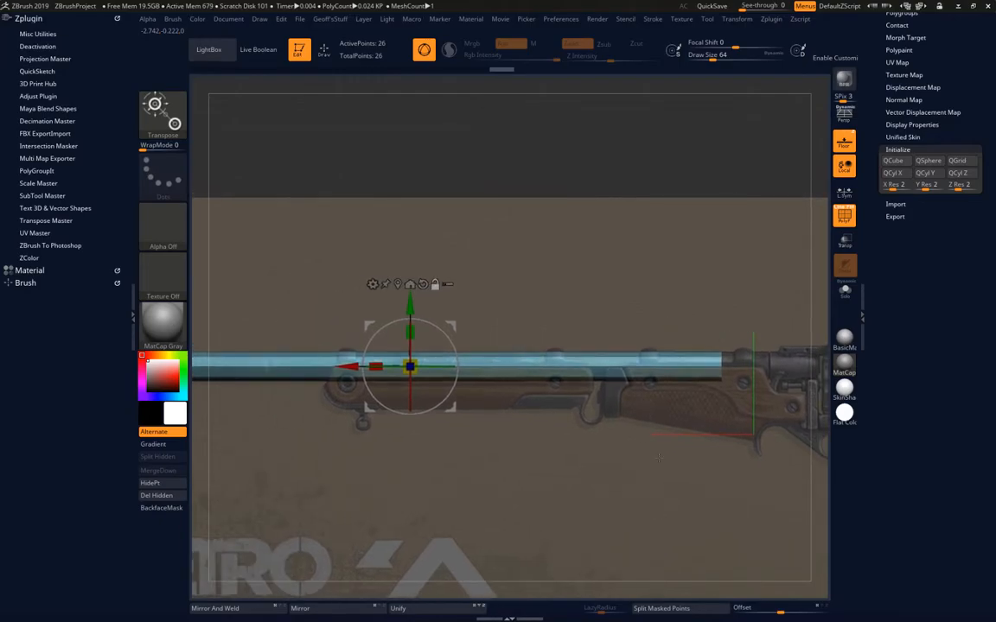
- Move and resize the barrel cylinder so it sits exactly over the reference barrel
left_click_drag(411, 365, 432, 365)
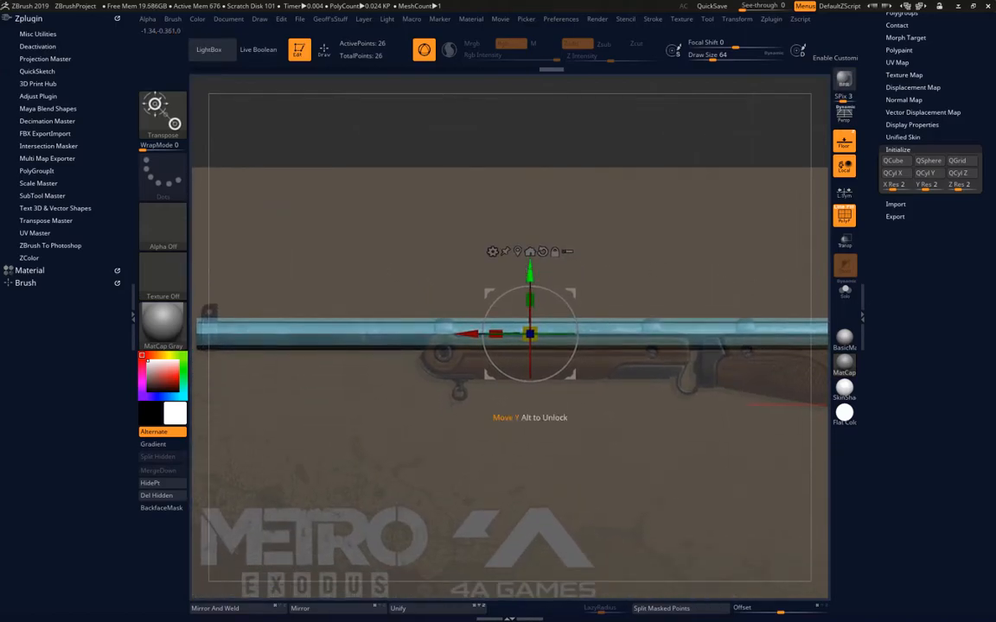
left_click_drag(529, 336, 536, 337)
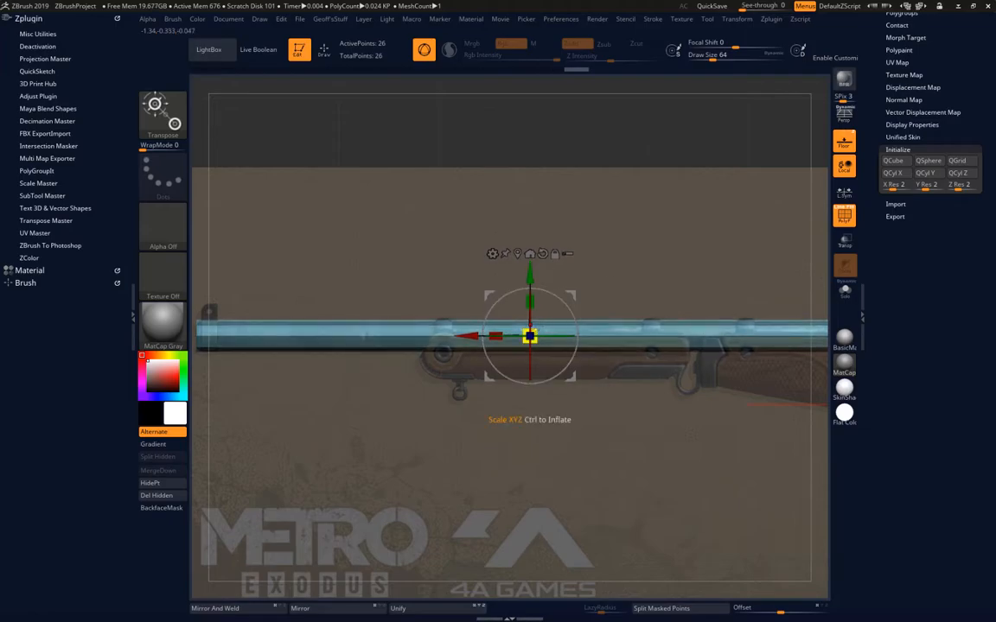
left_click_drag(529, 336, 485, 335)
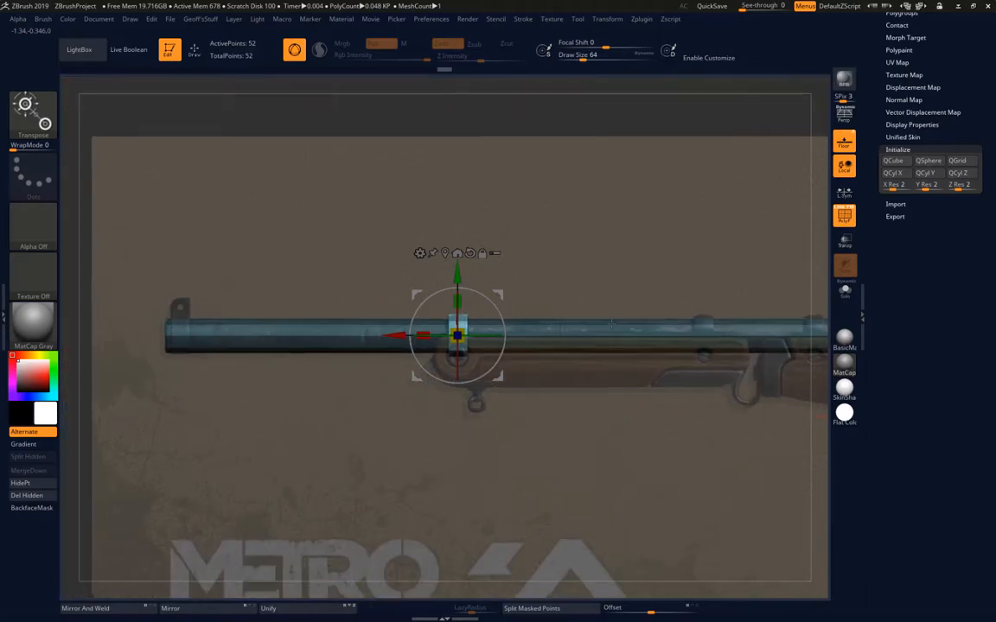
- Duplicate the small band piece and space the copies at intervals along the barrel
left_click_drag(457, 336, 283, 356)
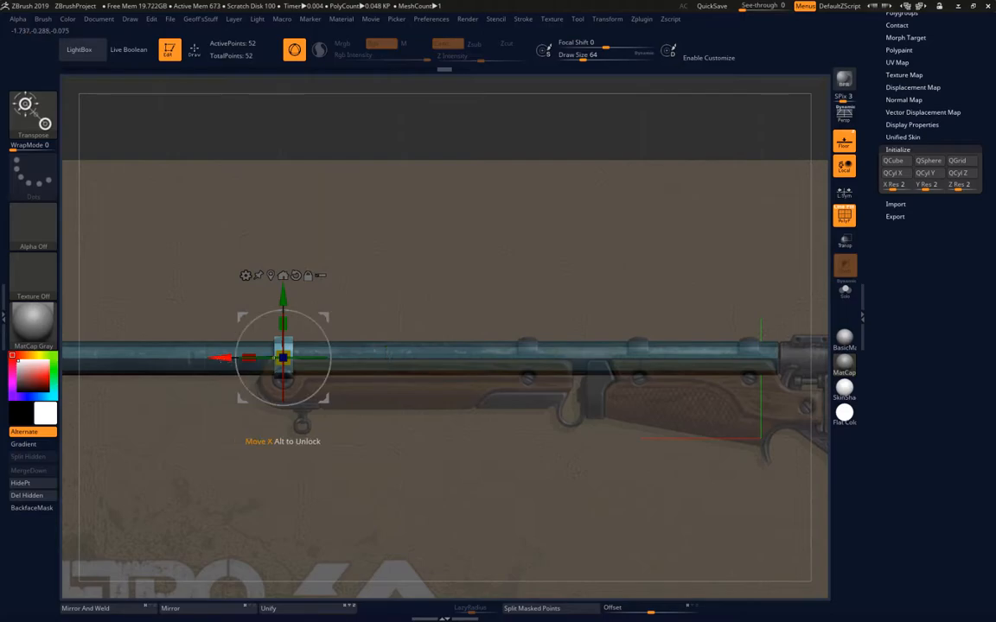
left_click_drag(283, 356, 527, 356)
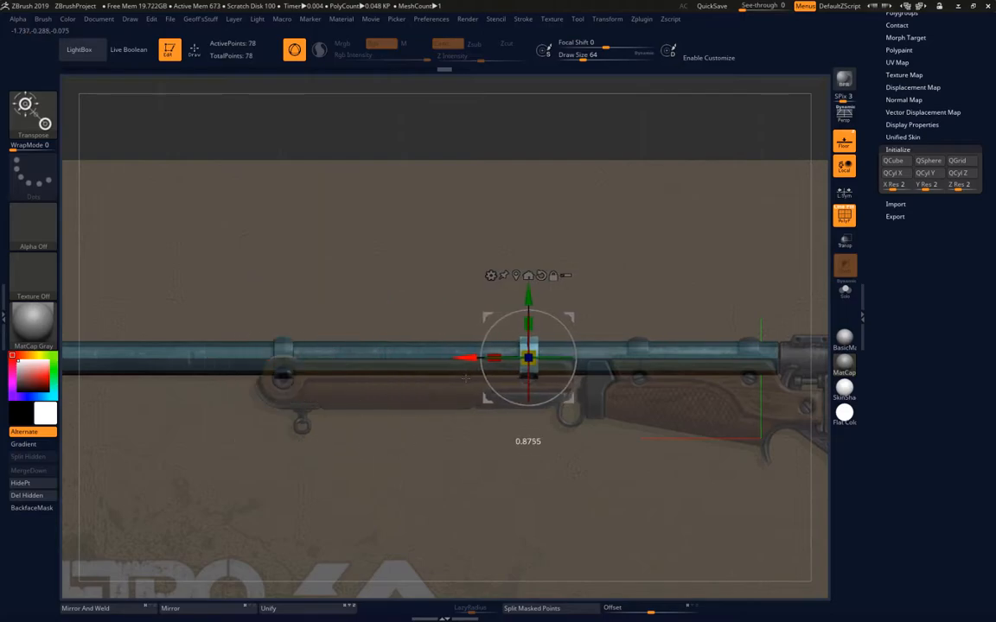
left_click_drag(529, 355, 526, 355)
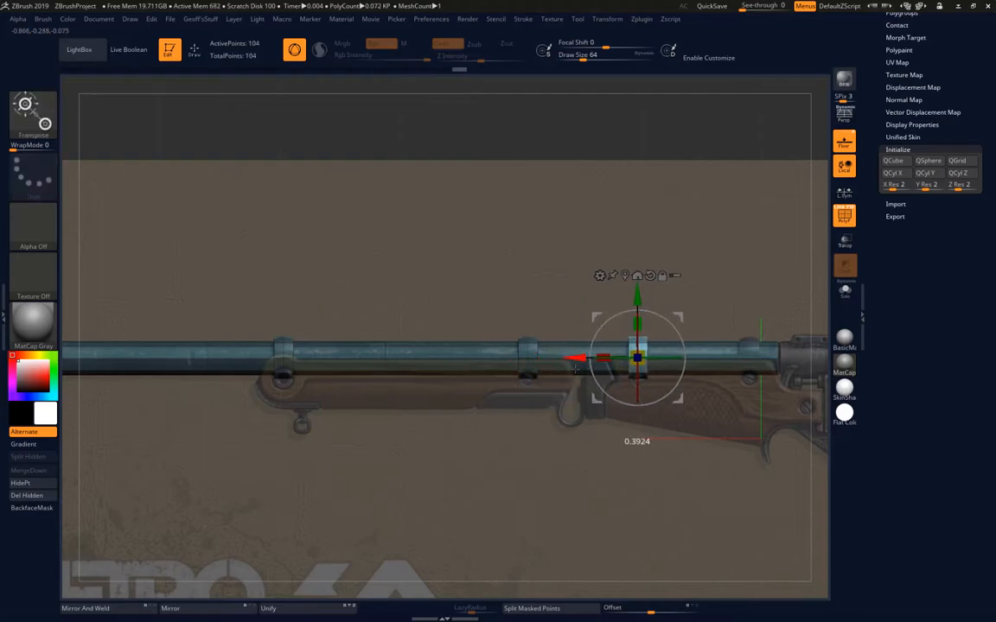
left_click_drag(636, 354, 747, 354)
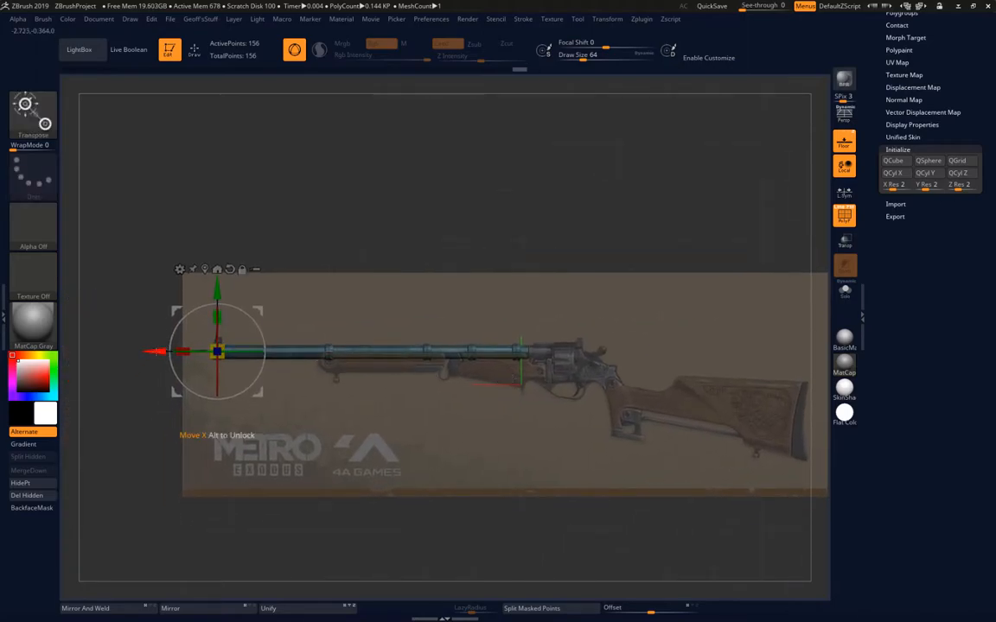
- Slide one small piece back to the barrel's rear and scale it to fit the cylinder front
left_click_drag(216, 351, 549, 351)
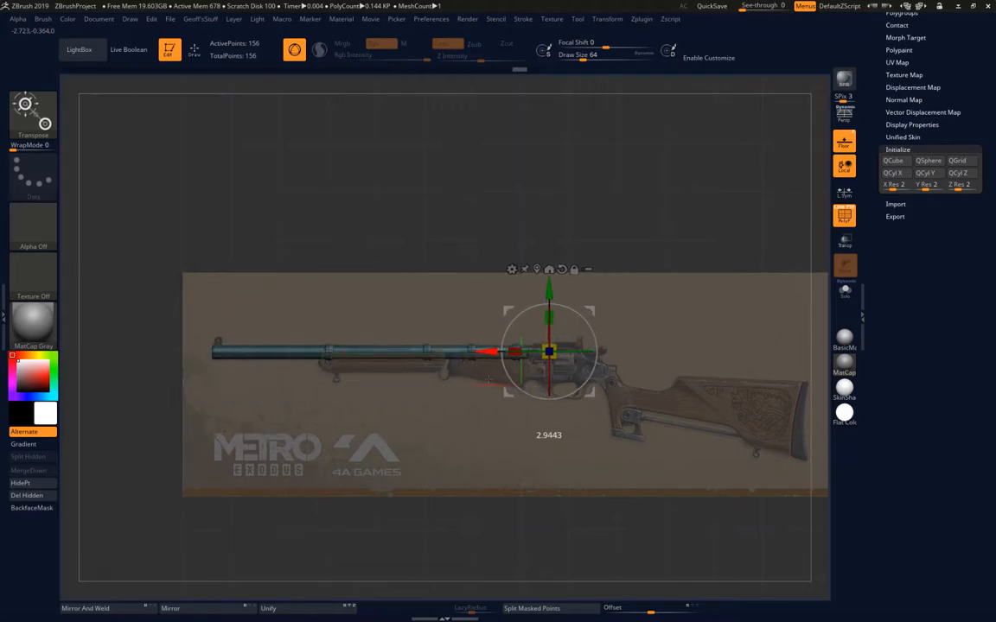
left_click_drag(550, 350, 560, 349)
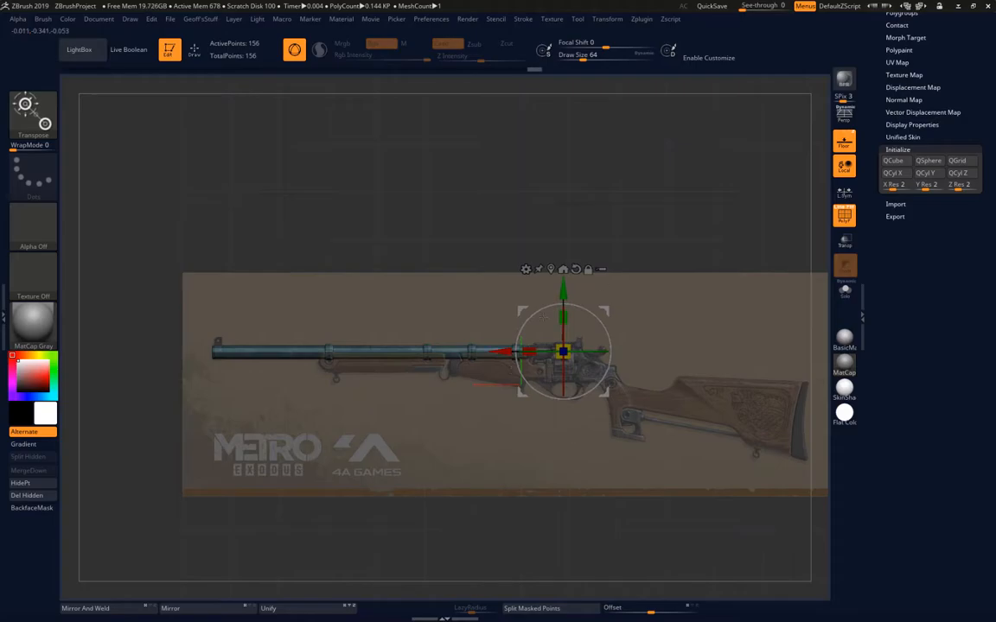
left_click_drag(564, 349, 563, 362)
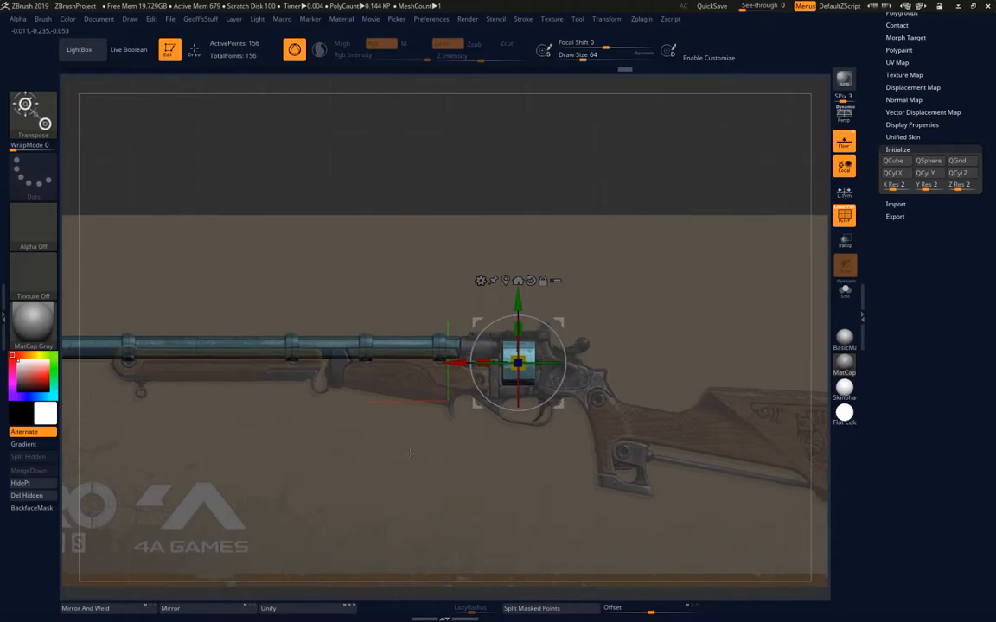
- Duplicate cylinder pieces onto the revolver cylinder front and near the lever under the stock
left_click_drag(519, 363, 701, 355)
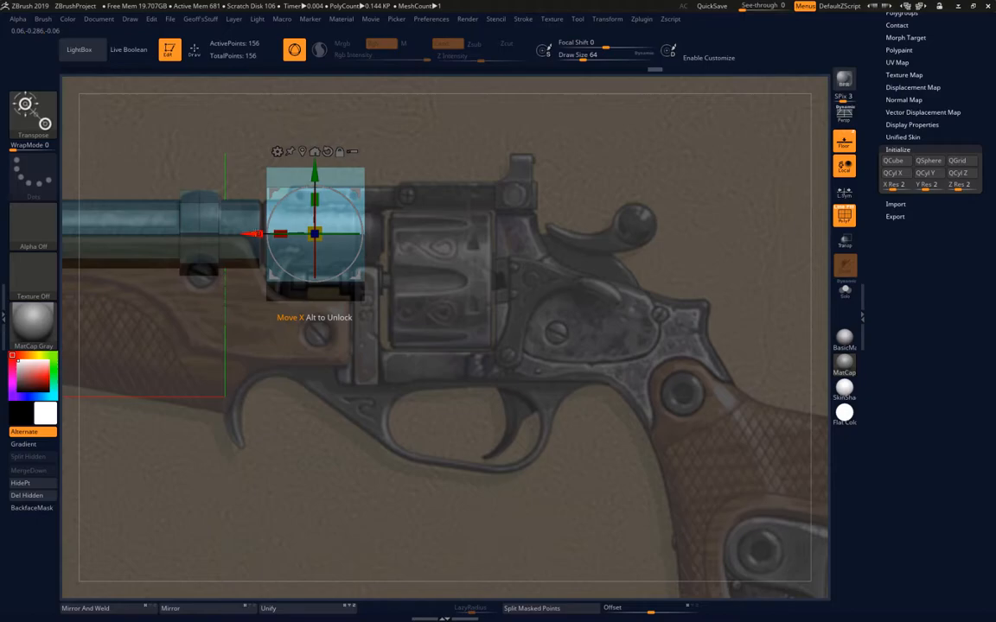
left_click_drag(314, 234, 441, 281)
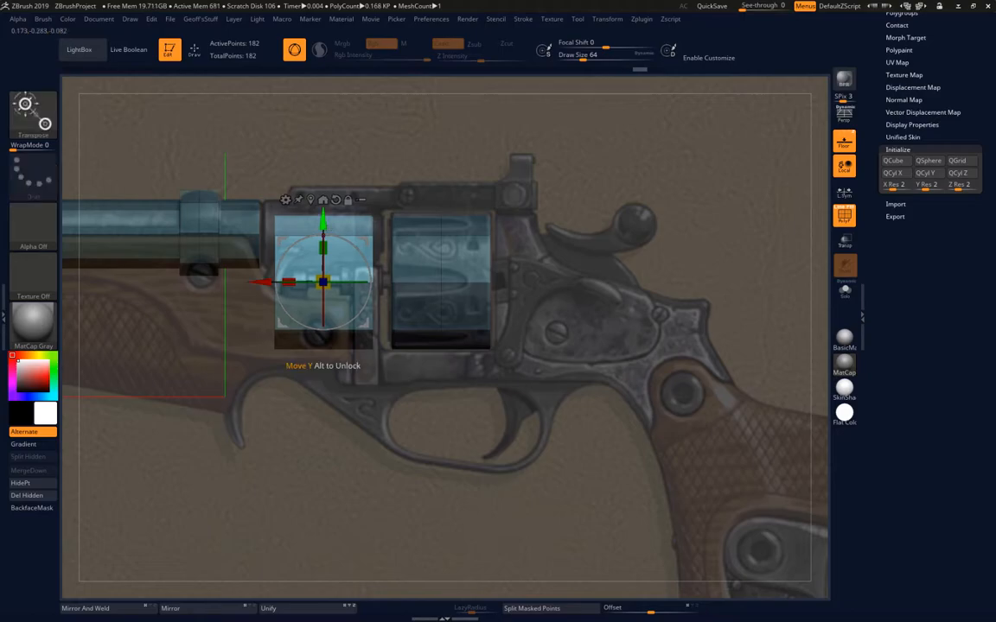
left_click_drag(322, 280, 322, 229)
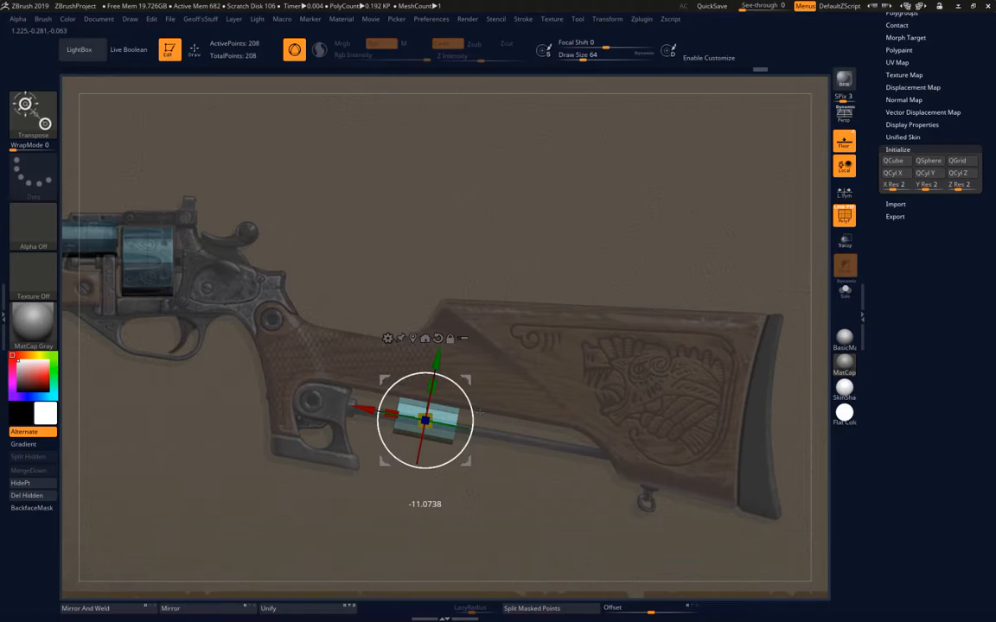
- Rotate the small cylinder and stretch it into a long rod angled along the stock's underside
left_click_drag(424, 420, 484, 432)
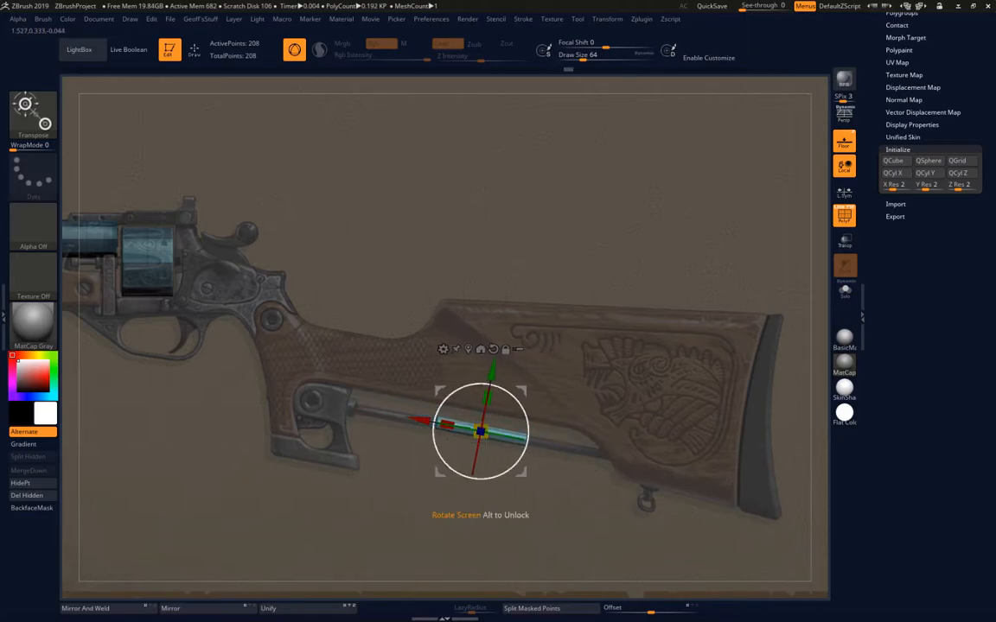
left_click_drag(480, 432, 619, 458)
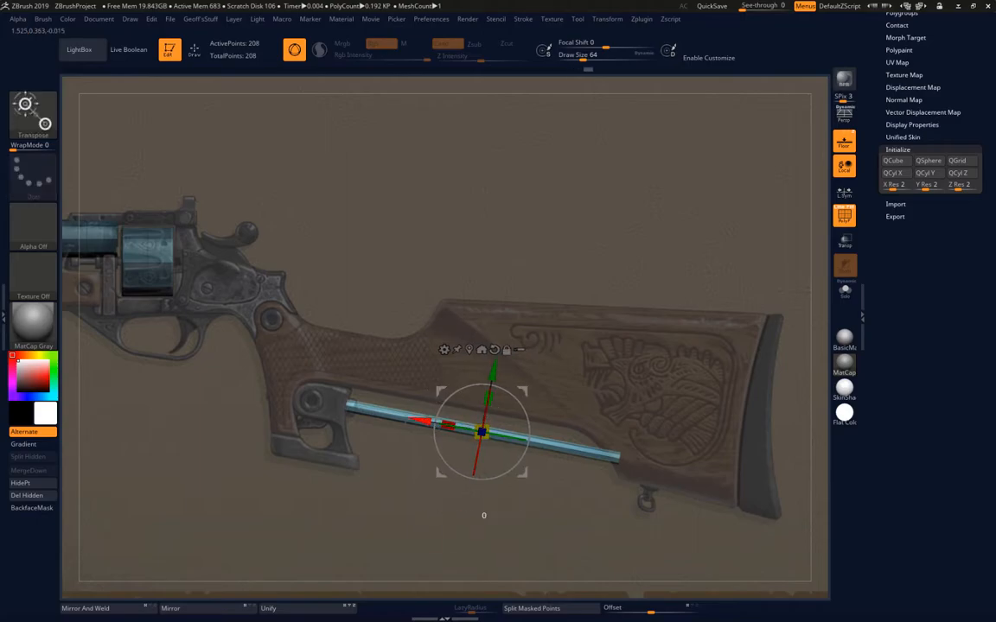
left_click_drag(481, 432, 349, 406)
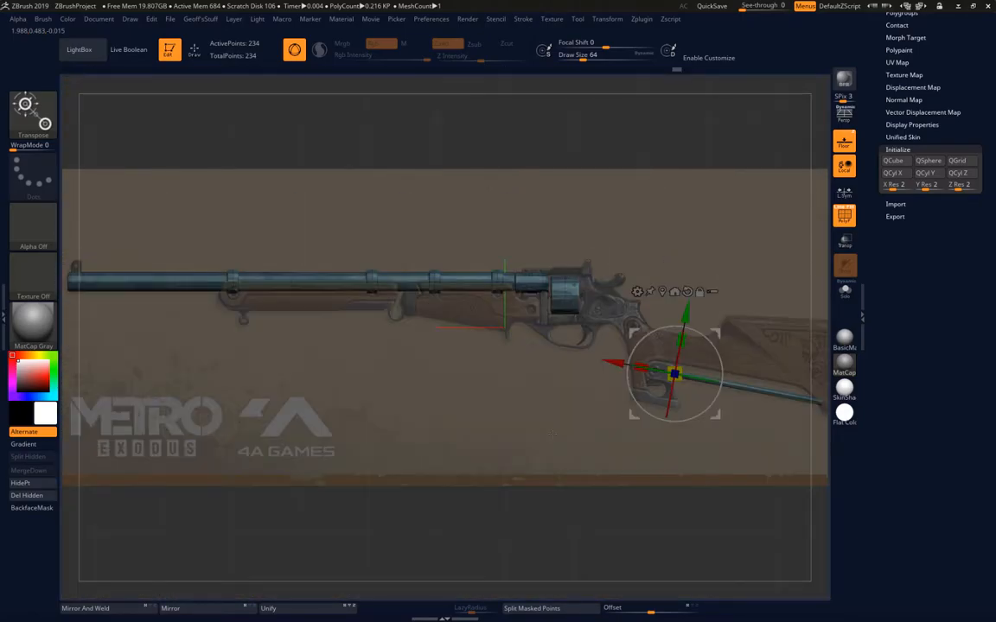
- Position the octagonal mount block on the barrel above the sling ring, turned to face the side view
left_click_drag(674, 372, 753, 407)
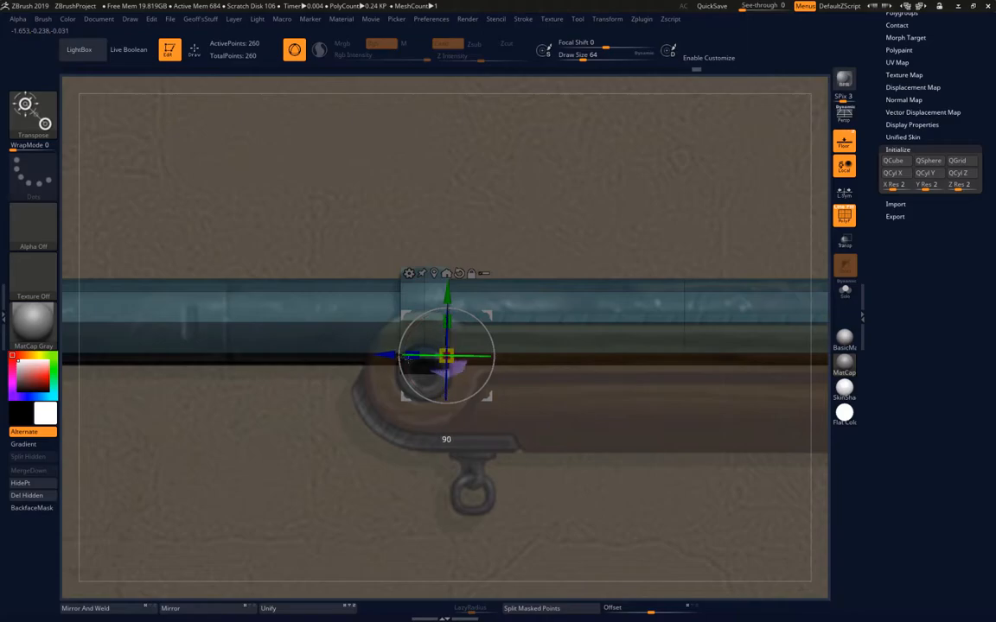
left_click_drag(446, 354, 424, 372)
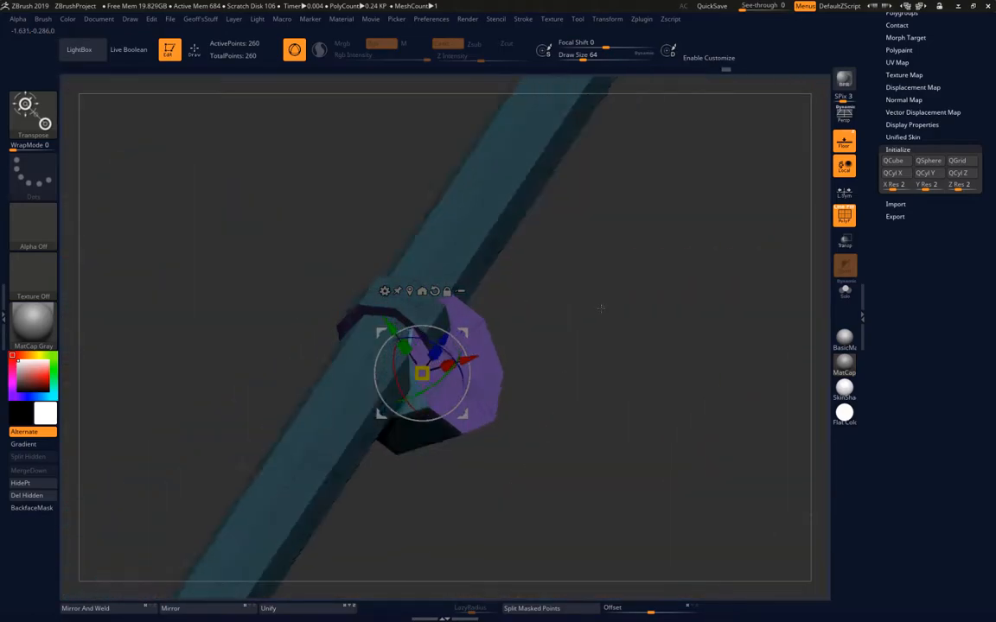
left_click_drag(596, 311, 613, 328)
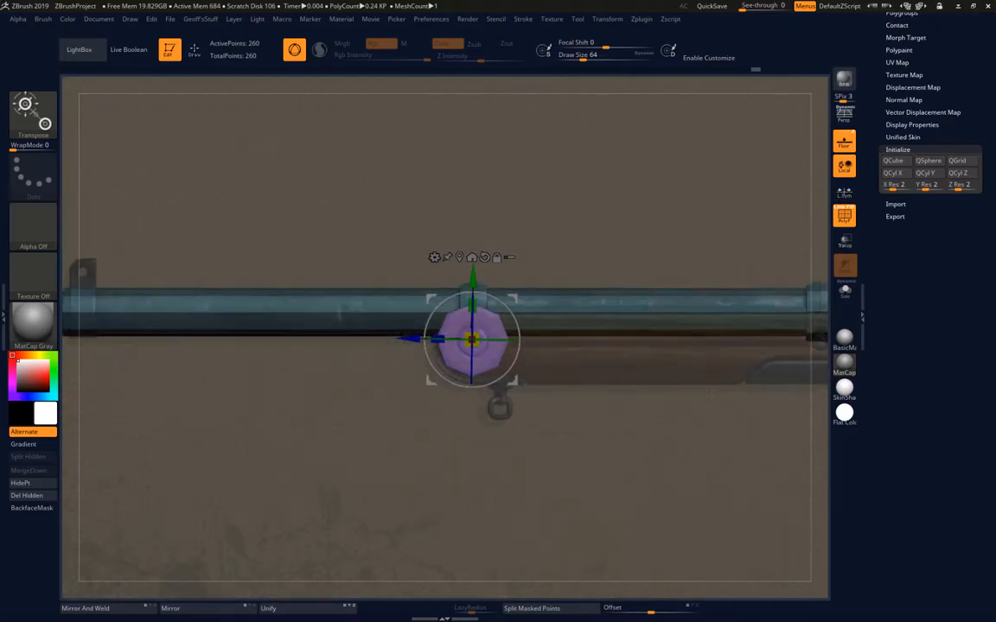
- Apply the ZModeler PolyLoop action to the mount block, dividing its faces into polygroups
left_click_drag(471, 337, 263, 381)
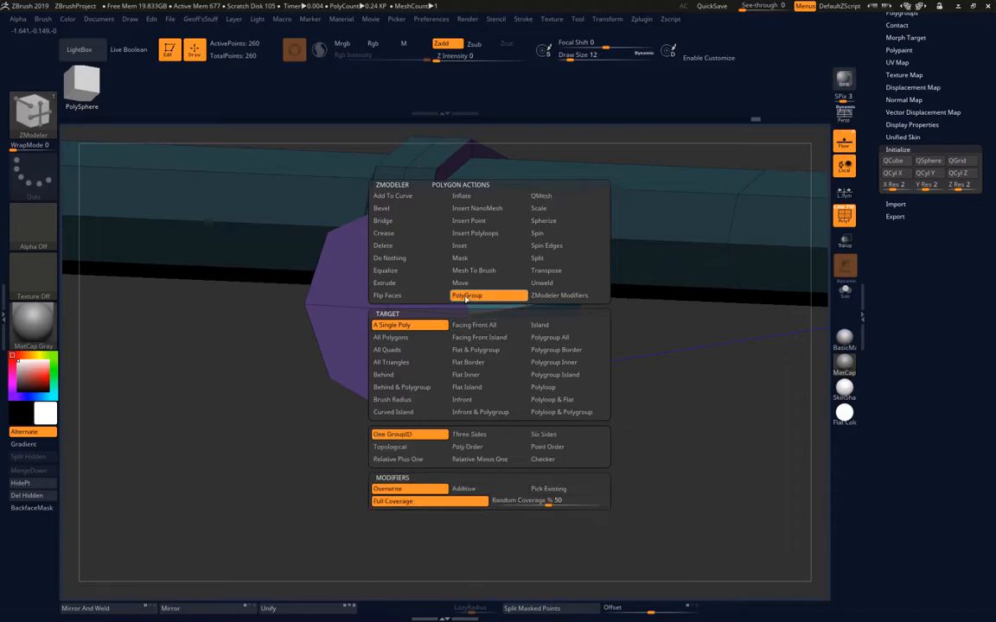
left_click(467, 294)
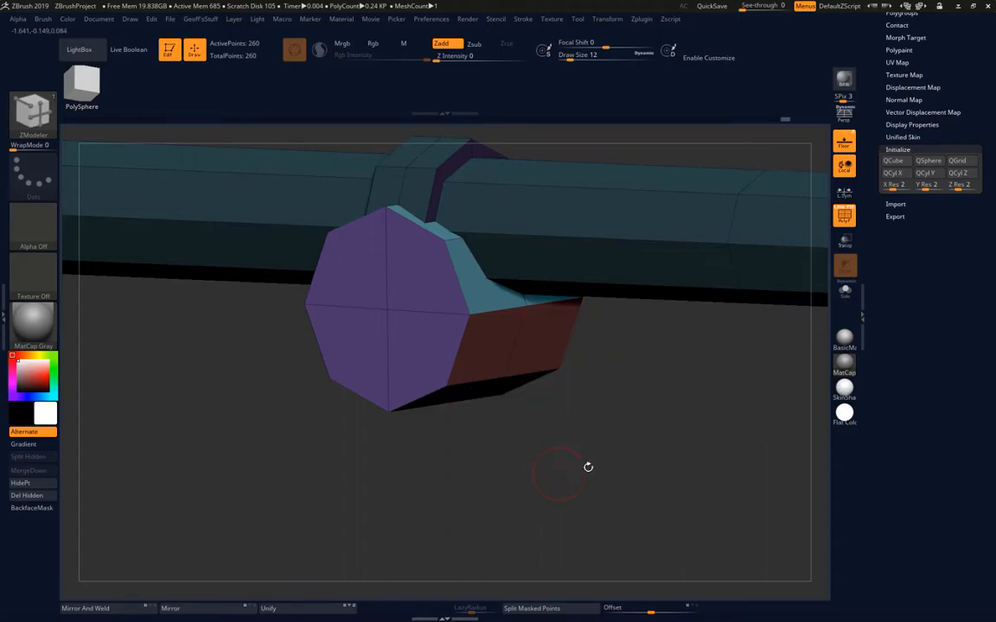
left_click_drag(588, 467, 654, 453)
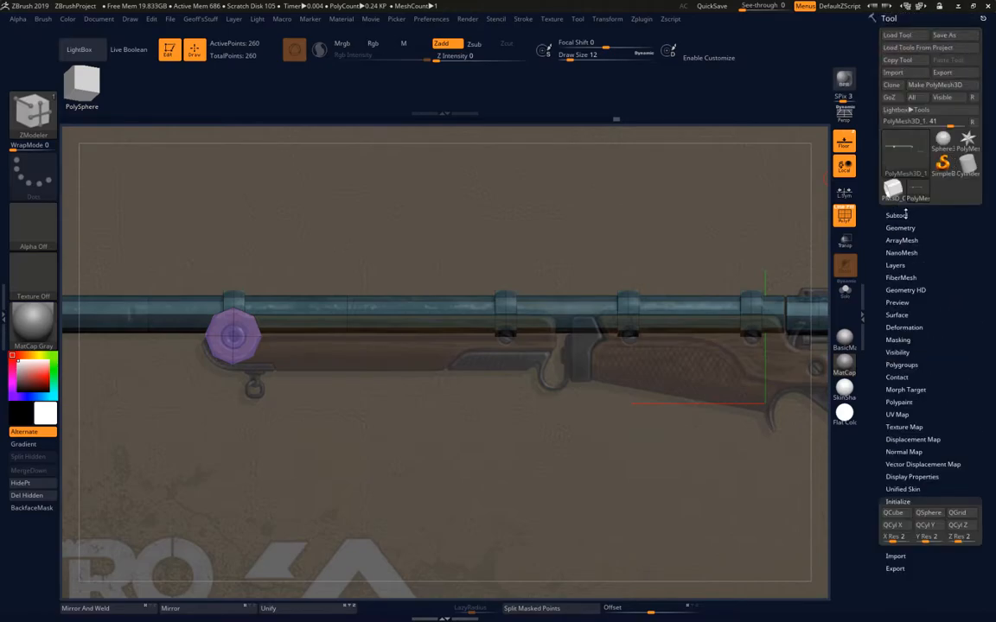
- Use Split Masked Points in the Subtool panel to separate the mount block into its own subtool
left_click(896, 215)
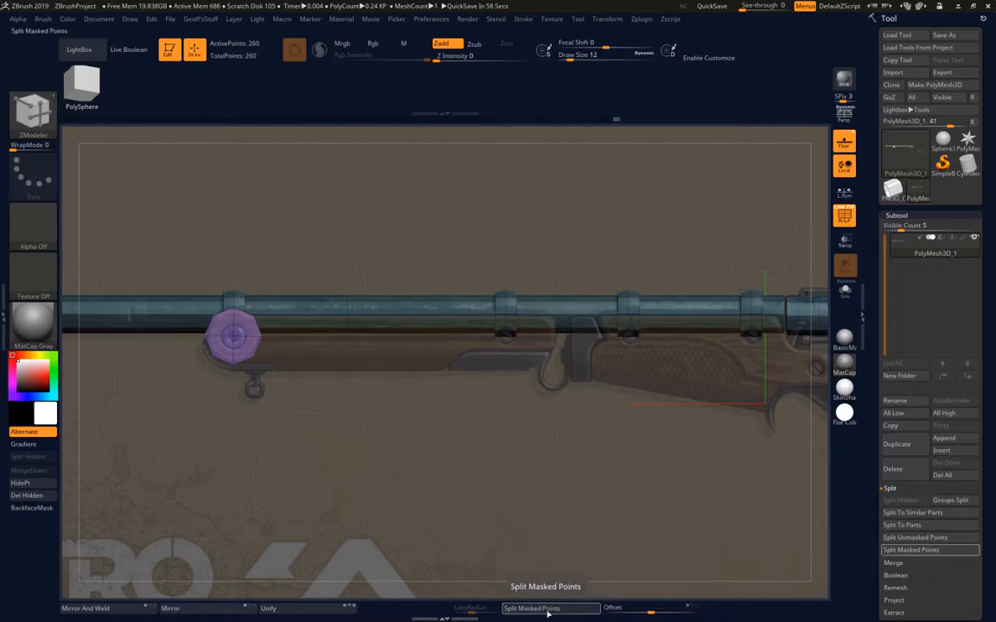
left_click(909, 550)
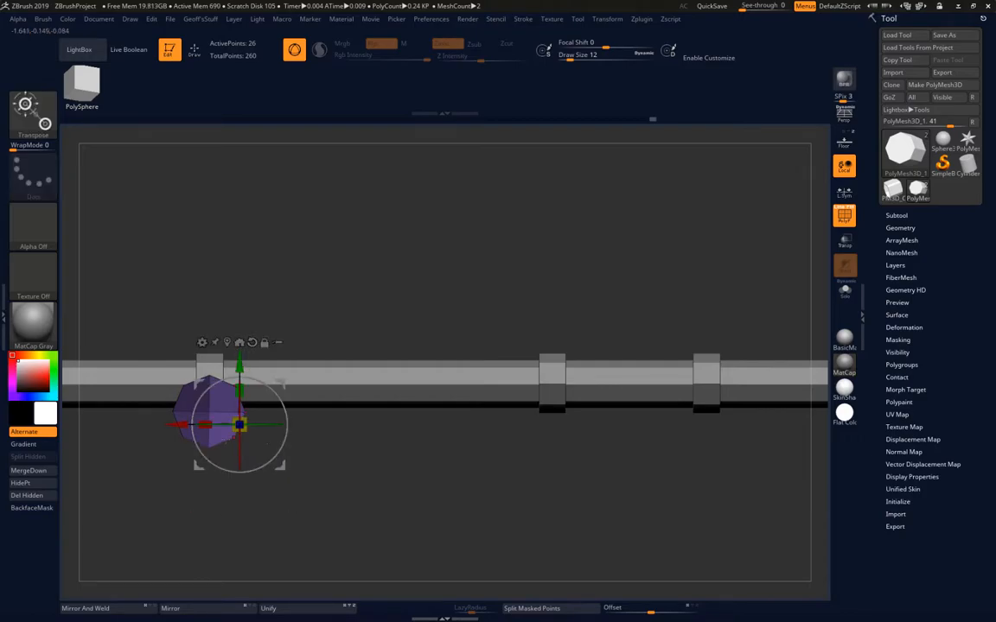
- Elongate the split piece into a long bar and lower it beneath the barrel as the fore-grip
left_click_drag(238, 424, 370, 424)
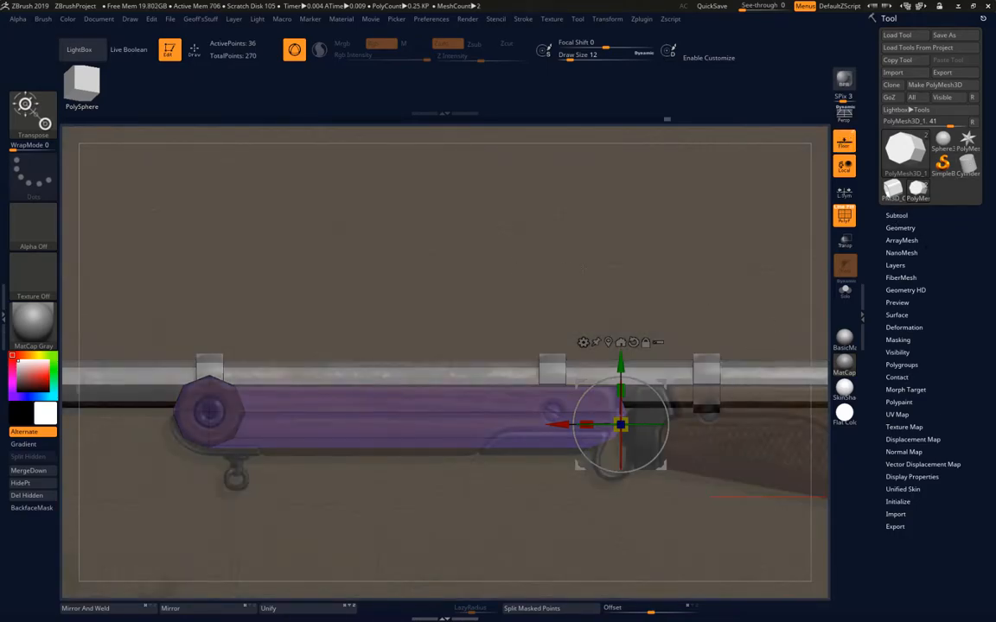
left_click_drag(621, 424, 458, 325)
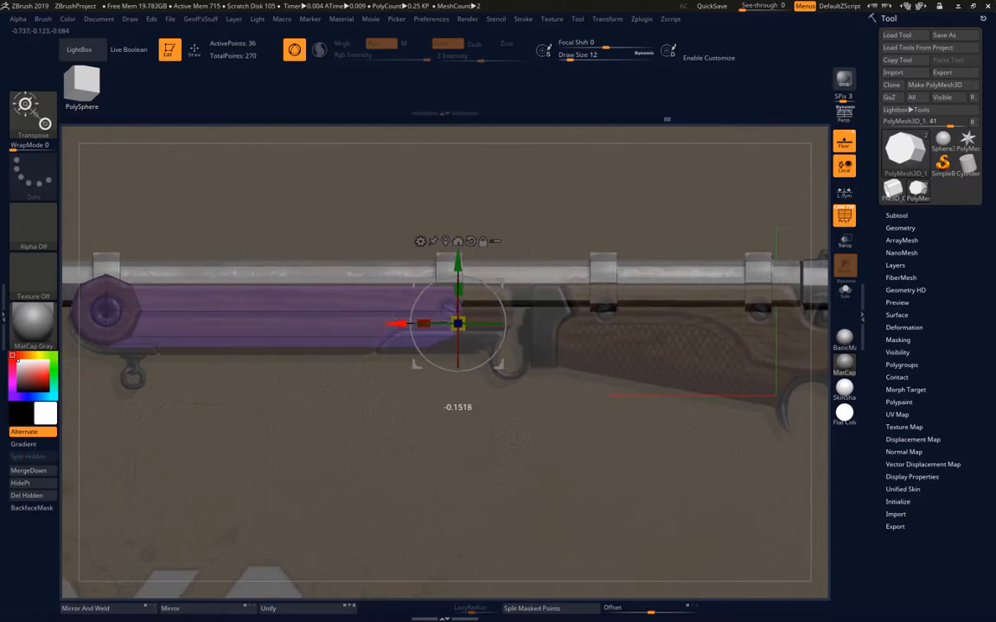
left_click_drag(459, 325, 505, 325)
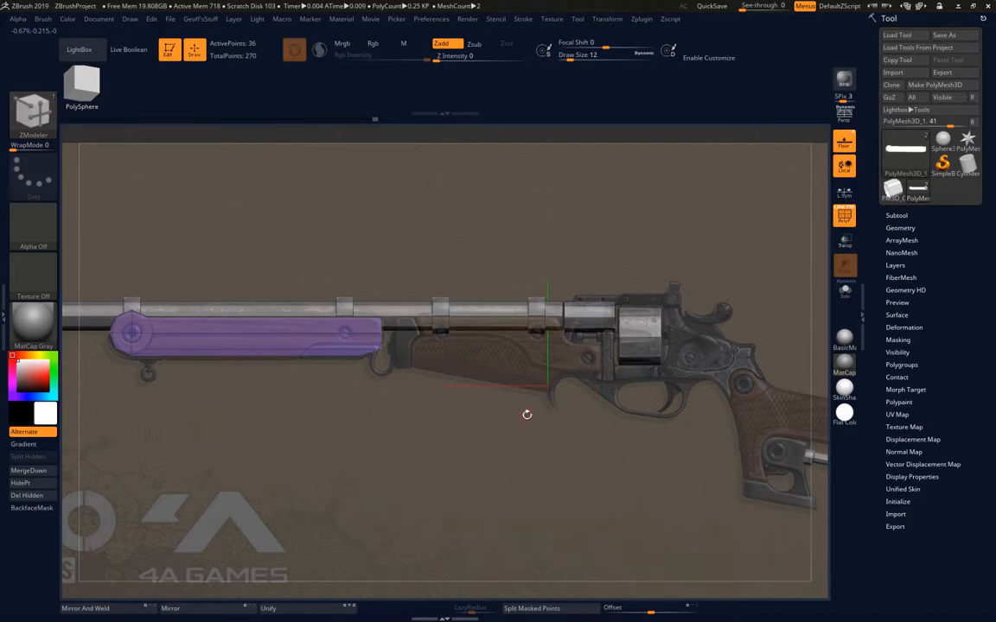
- Pull the view back to see the whole rifle blockout
left_click_drag(525, 415, 391, 456)
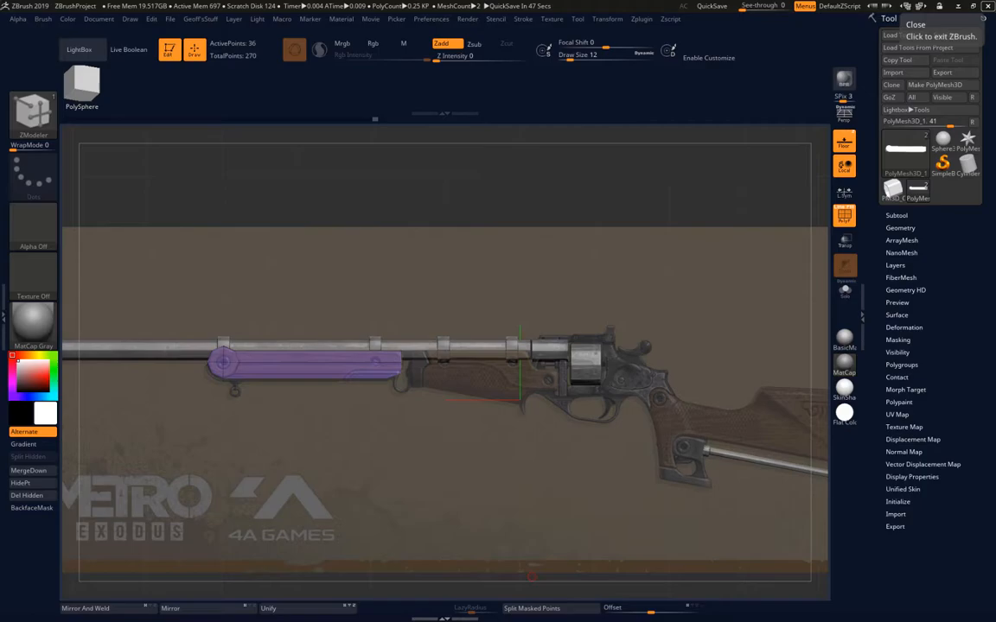
mouse_move(412, 377)
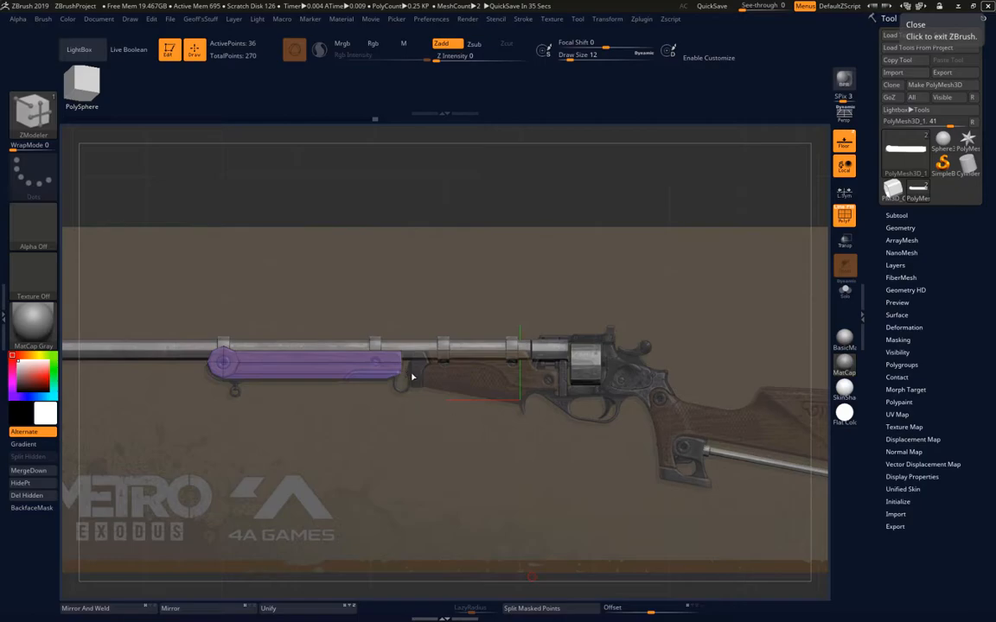
mouse_move(535, 376)
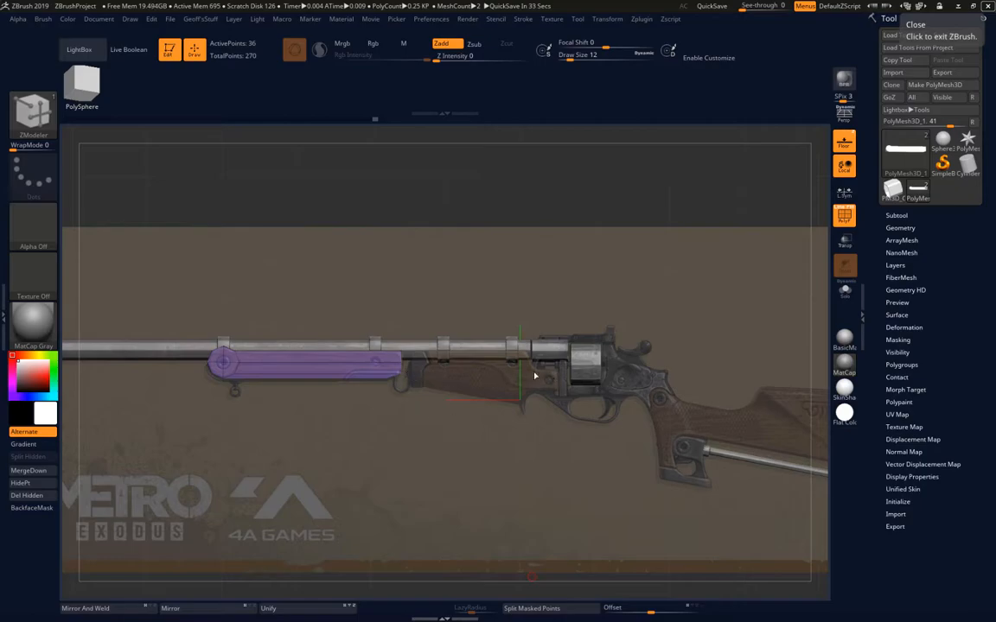
mouse_move(471, 388)
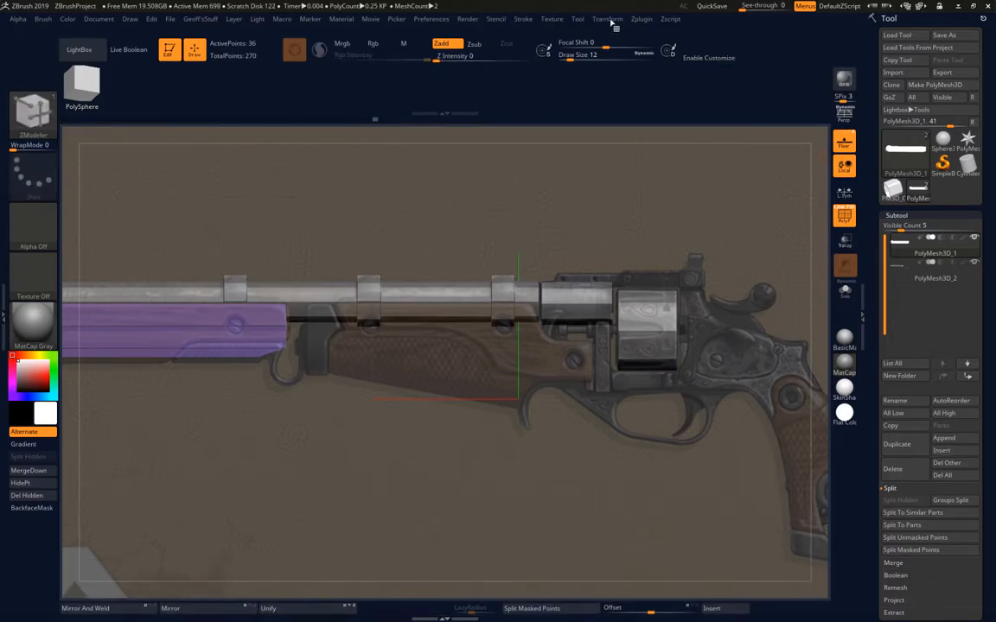
- Insert a new Cylinder3D subtool from the mesh picker
left_click(430, 17)
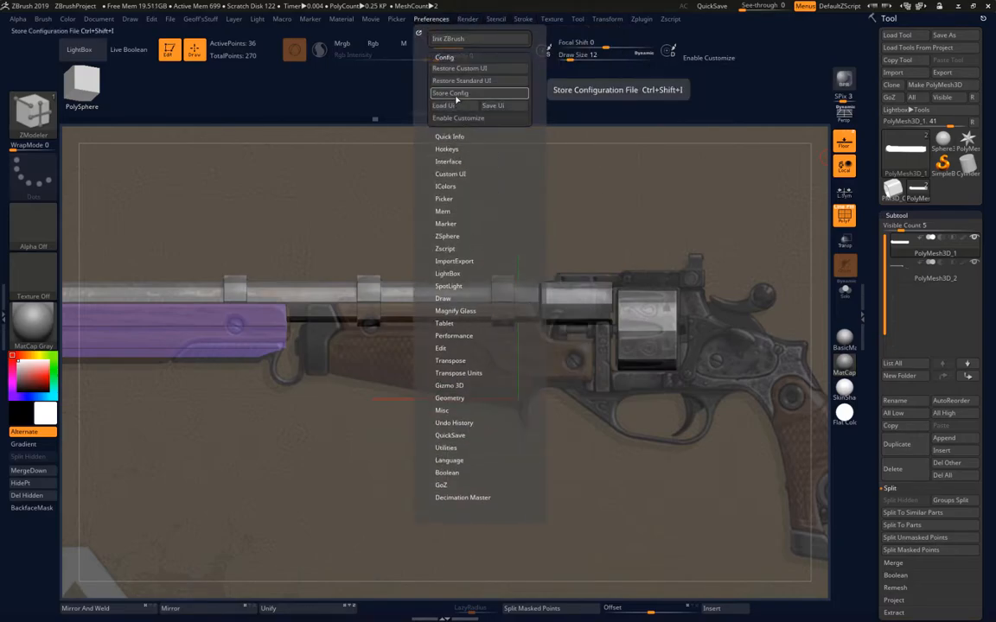
left_click(449, 93)
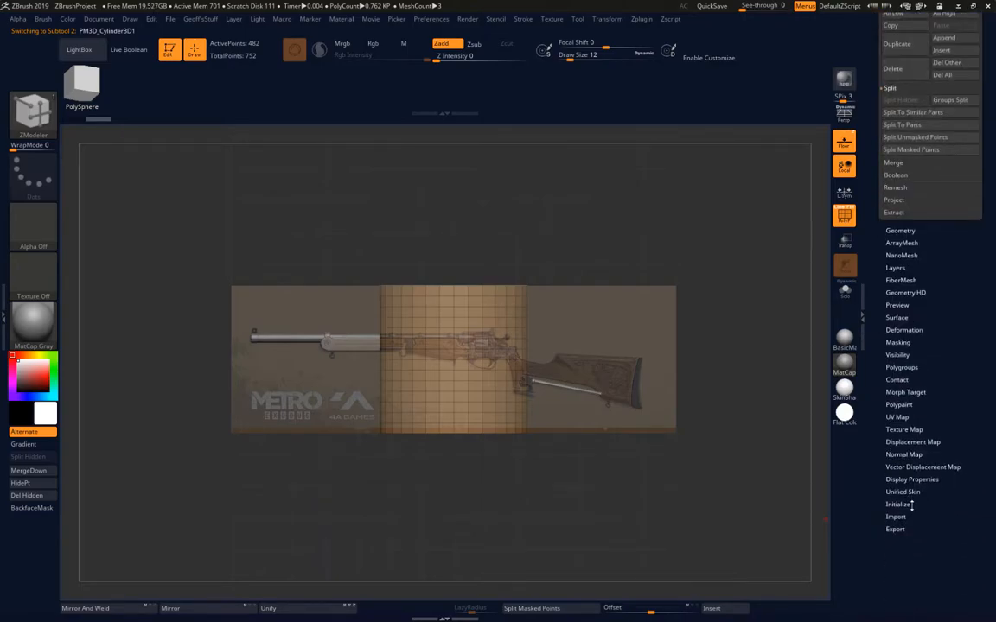
left_click(897, 505)
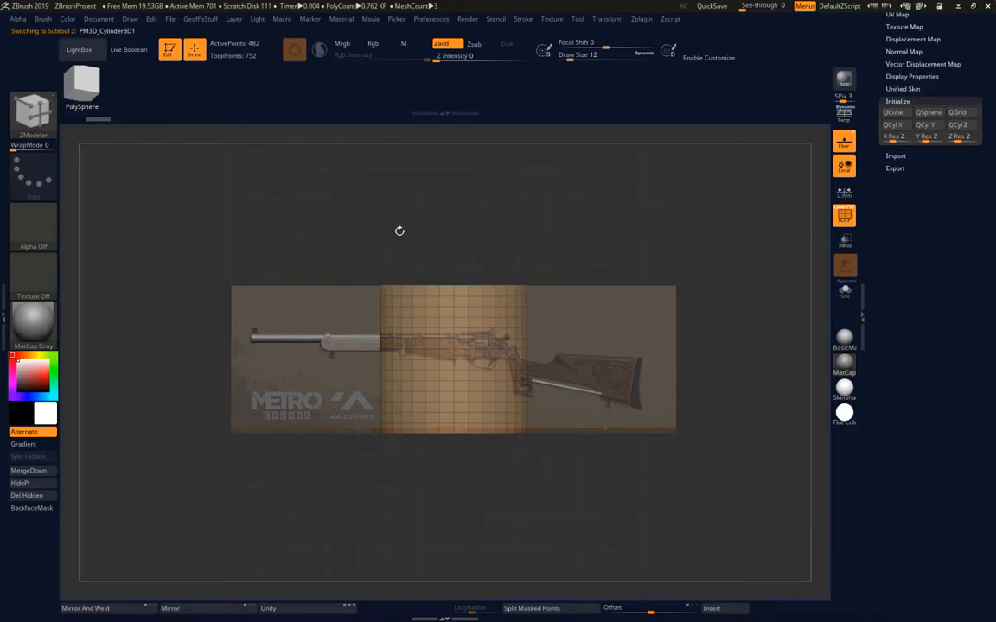